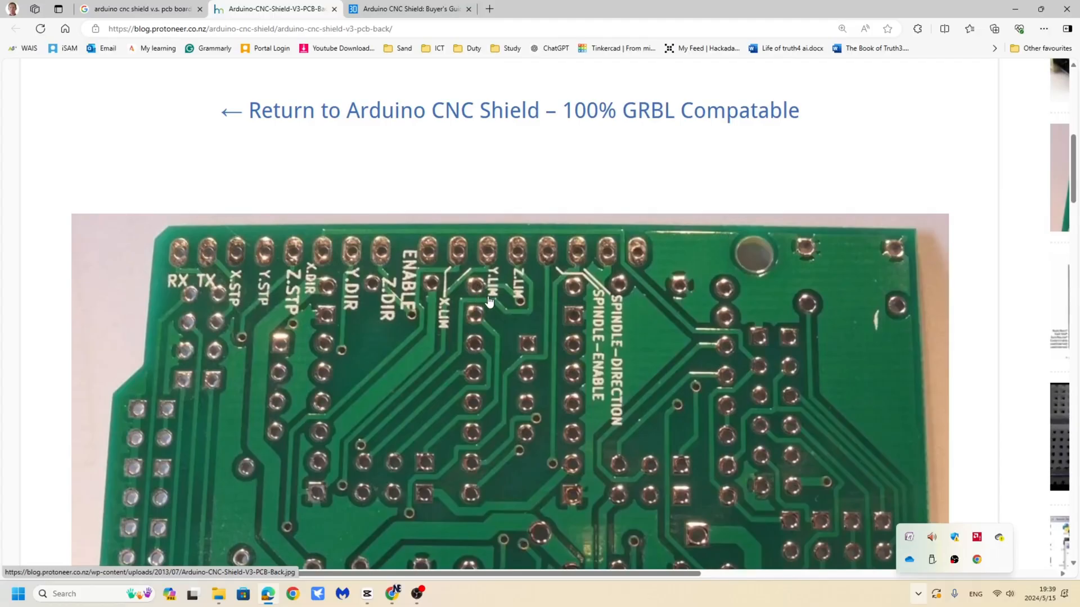
{"action": "mouse_move", "coordinate": [513, 307]}
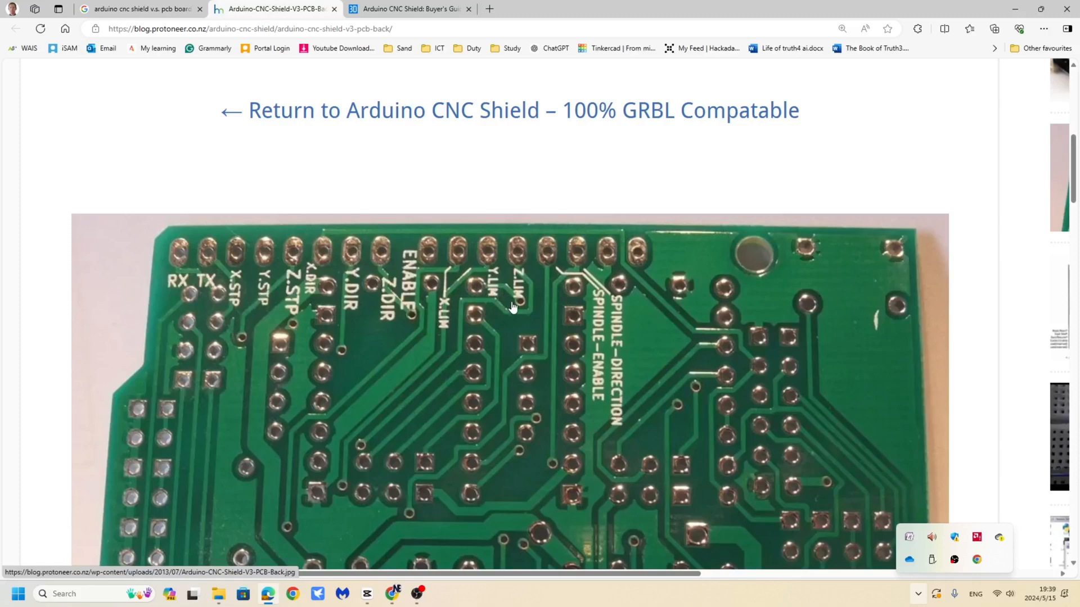
{"action": "mouse_move", "coordinate": [477, 288]}
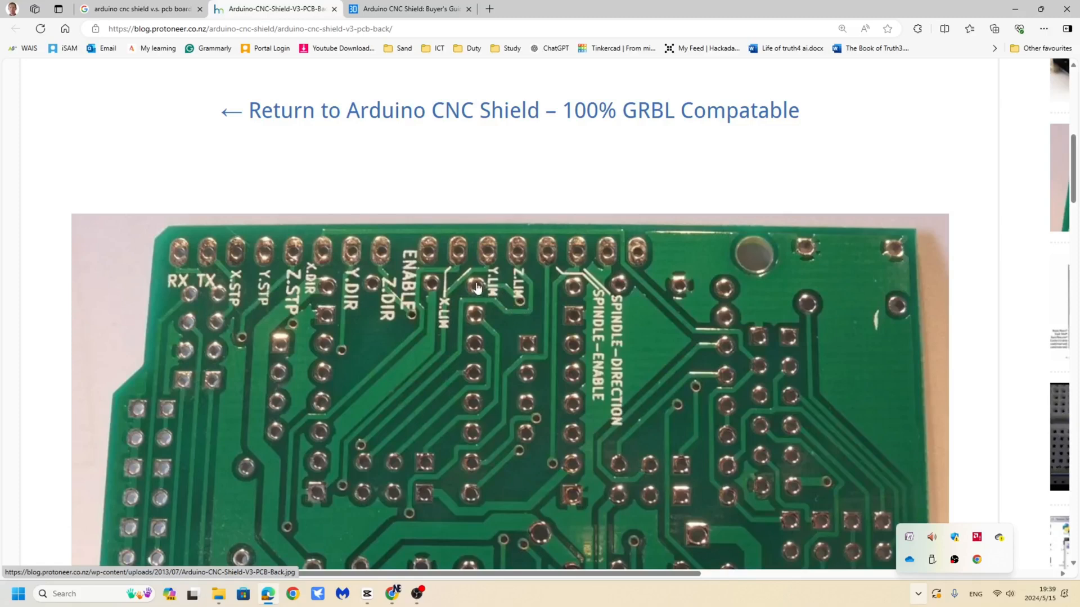